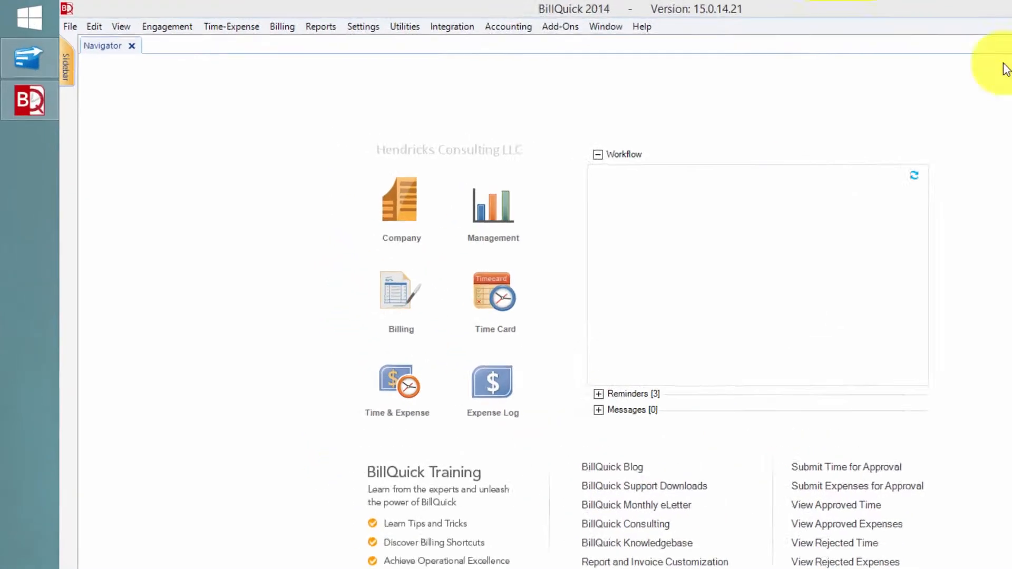
- Open the Custom Labels window from Settings, listing Activity Code, Client, Project and other labels
left_click(167, 27)
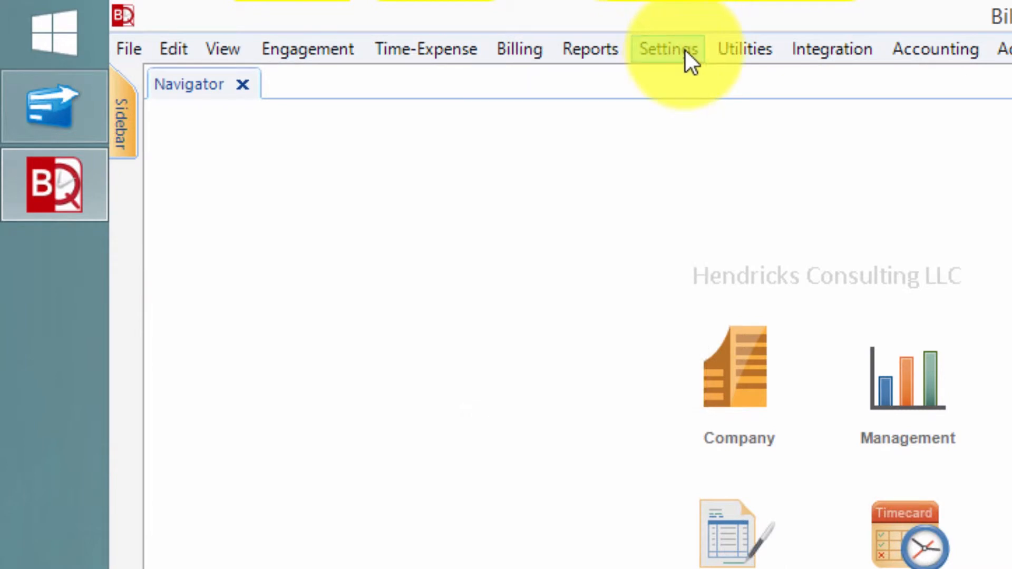
left_click(667, 48)
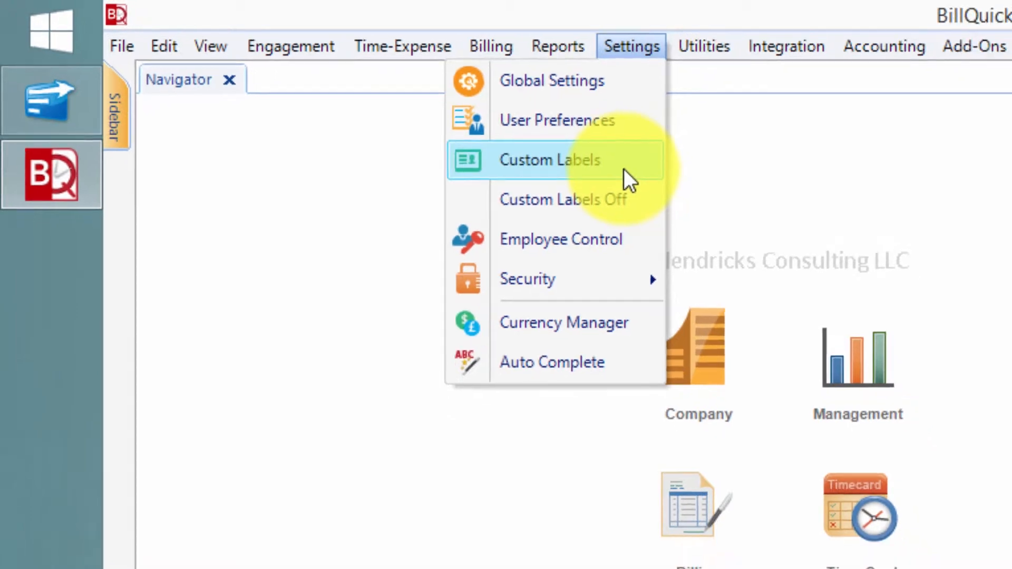
left_click(550, 159)
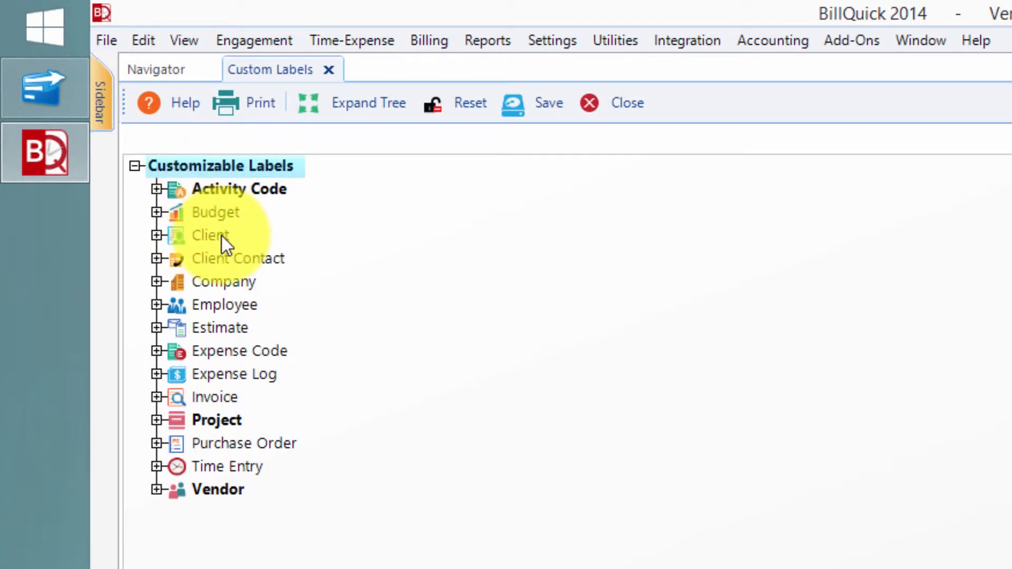
mouse_move(212, 270)
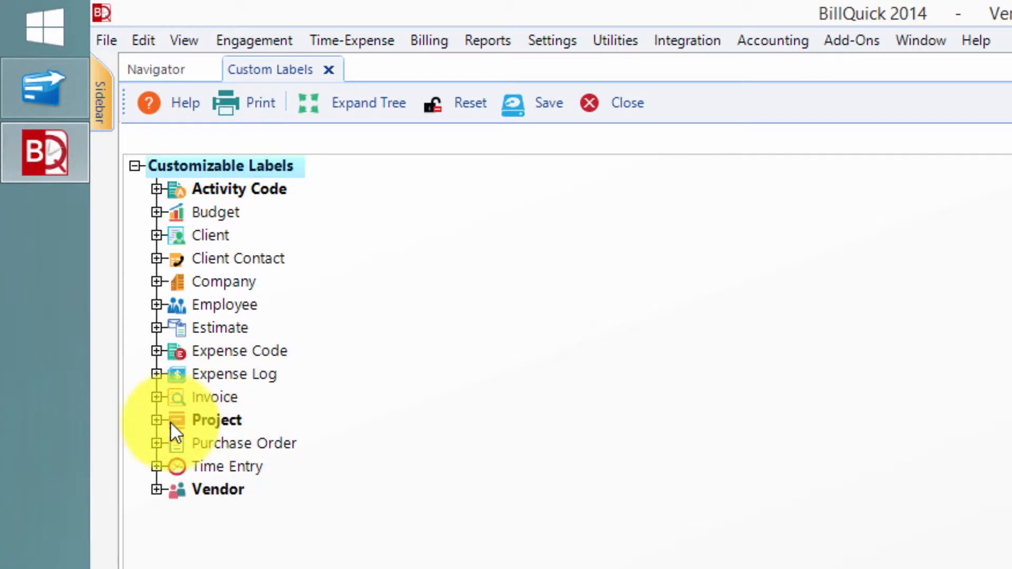
- Change the Project group's (Label) entry to 'Matter' and save it
left_click(158, 420)
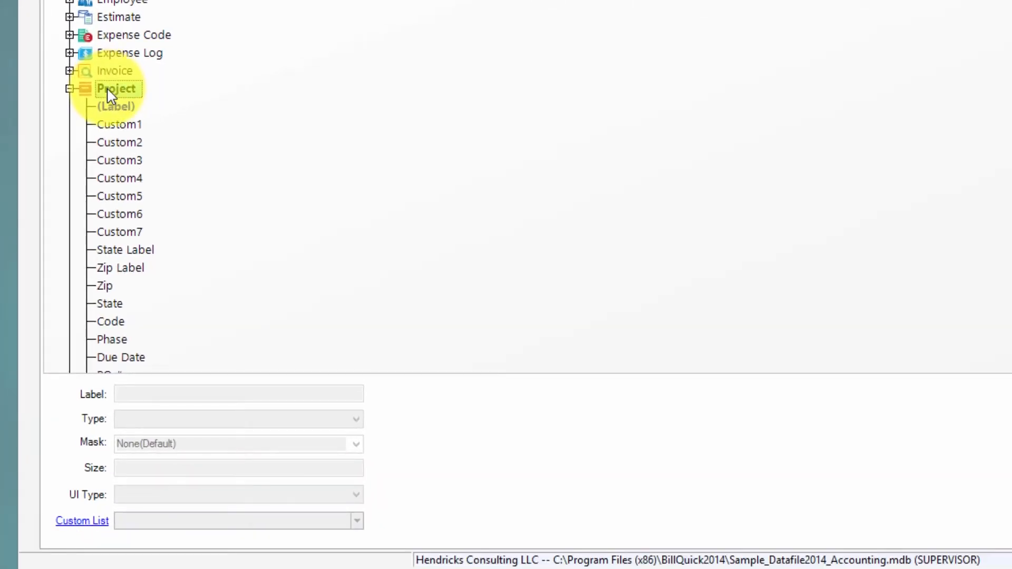
left_click(117, 106)
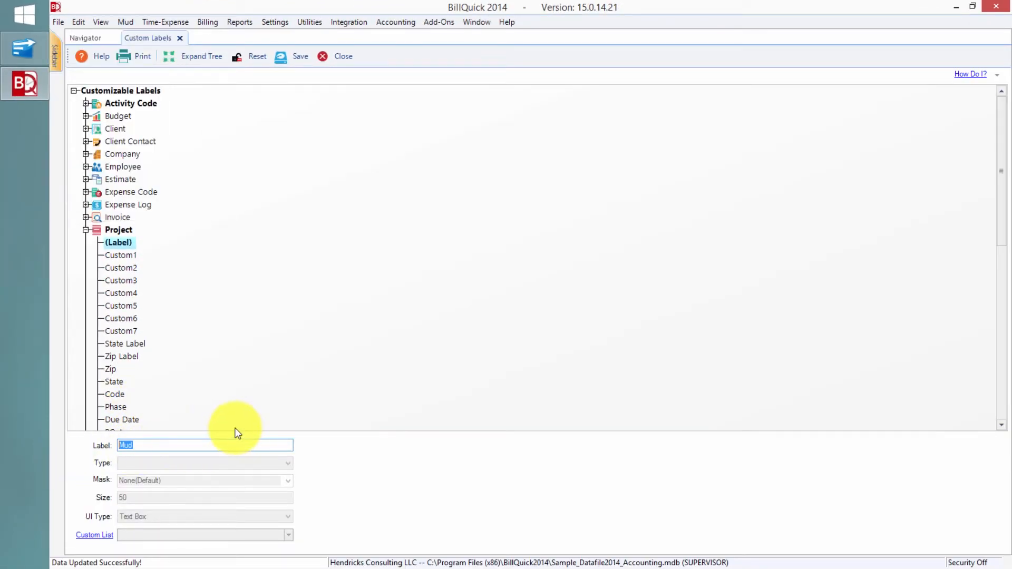
type("Matl")
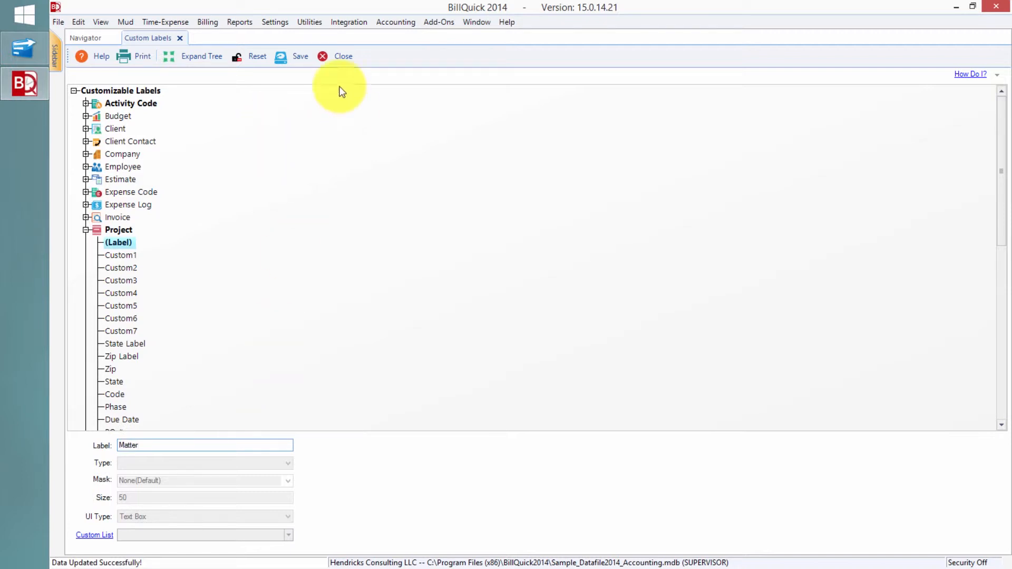
left_click(125, 21)
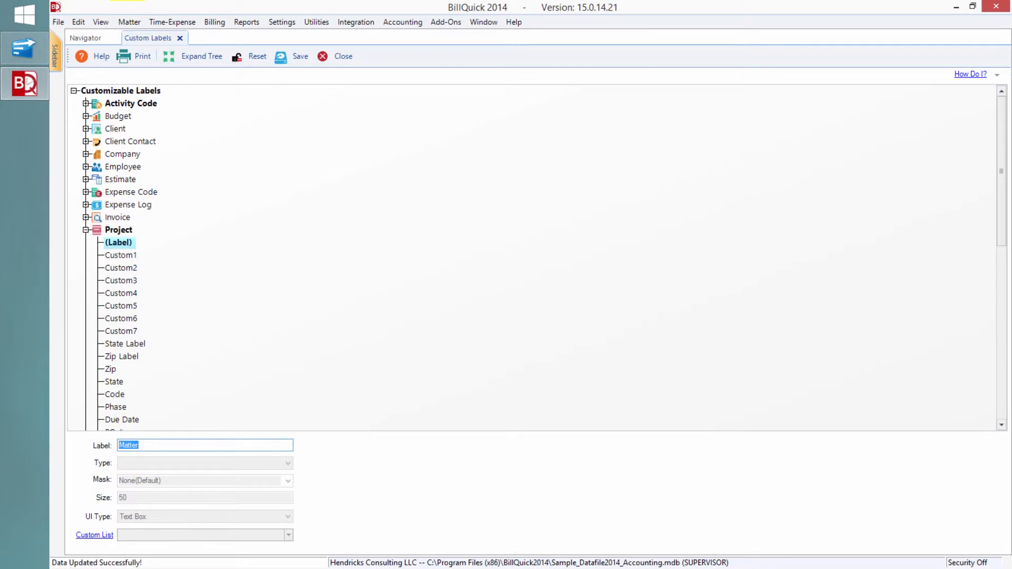
- Replace the Project label text 'Matter' with 'Engagement' and save
type("Engagemet")
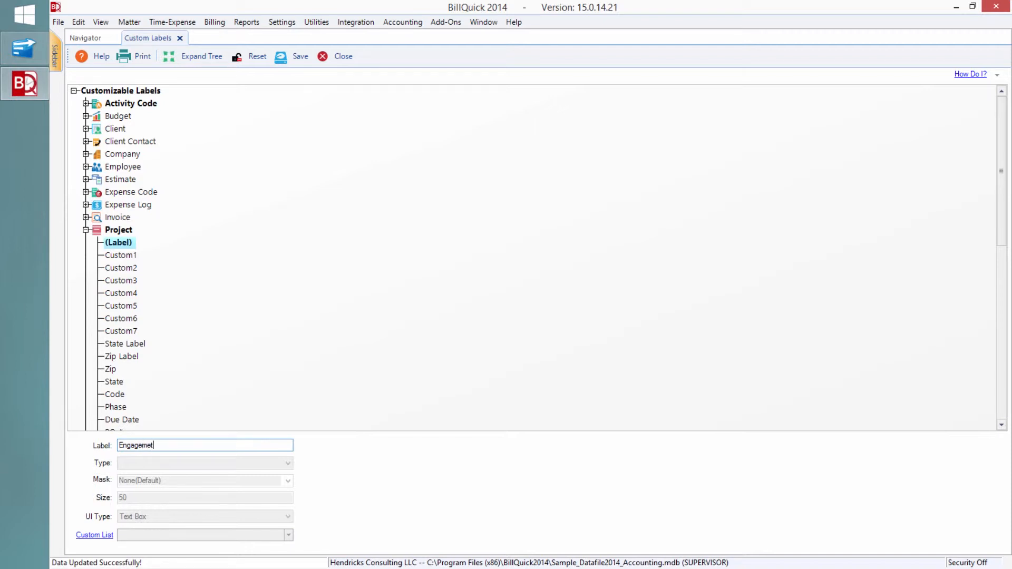
type("nt")
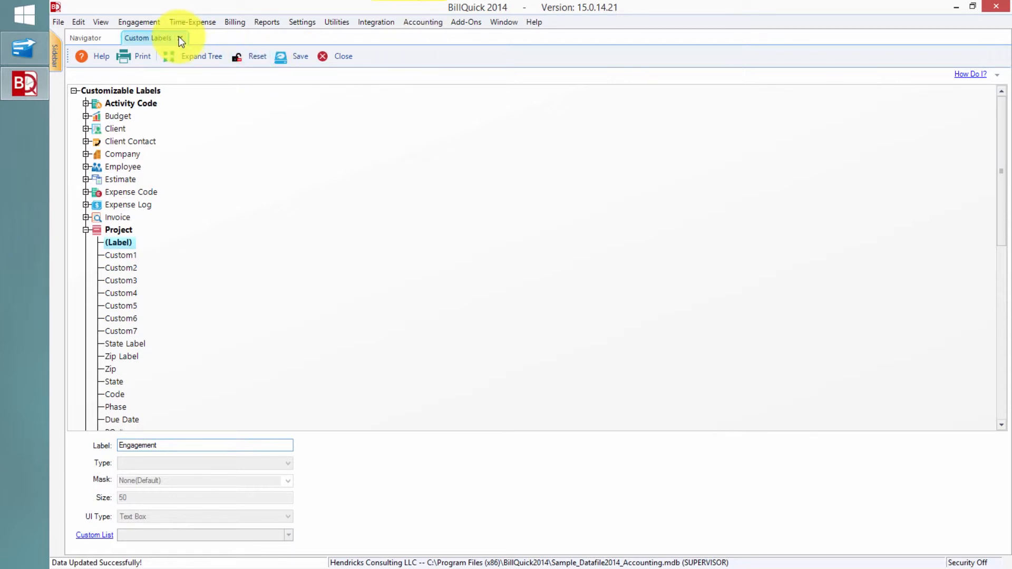
- Close Custom Labels, check the Engagement menu entries, and open the Client information list
left_click(343, 56)
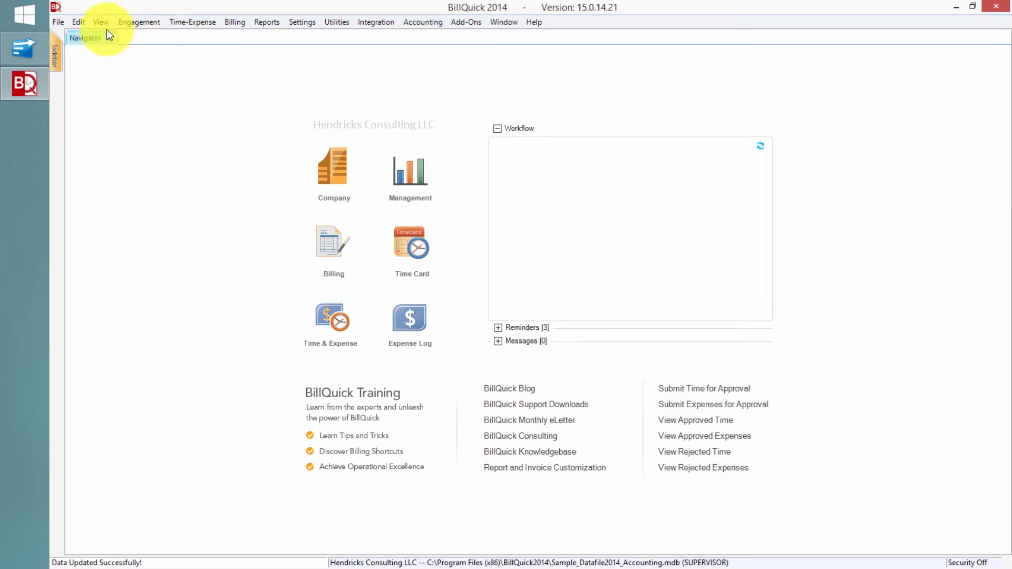
left_click(139, 21)
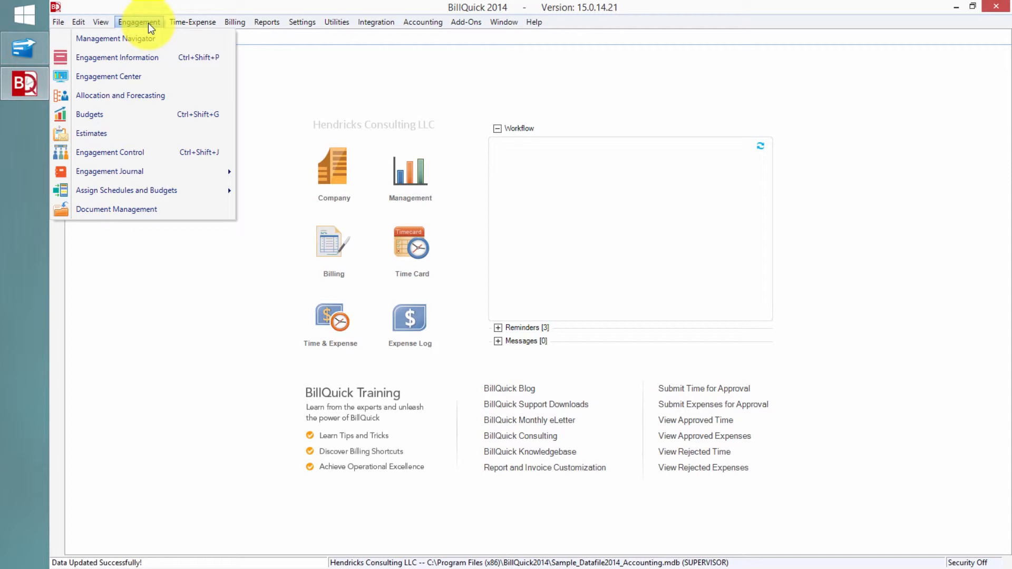
mouse_move(116, 38)
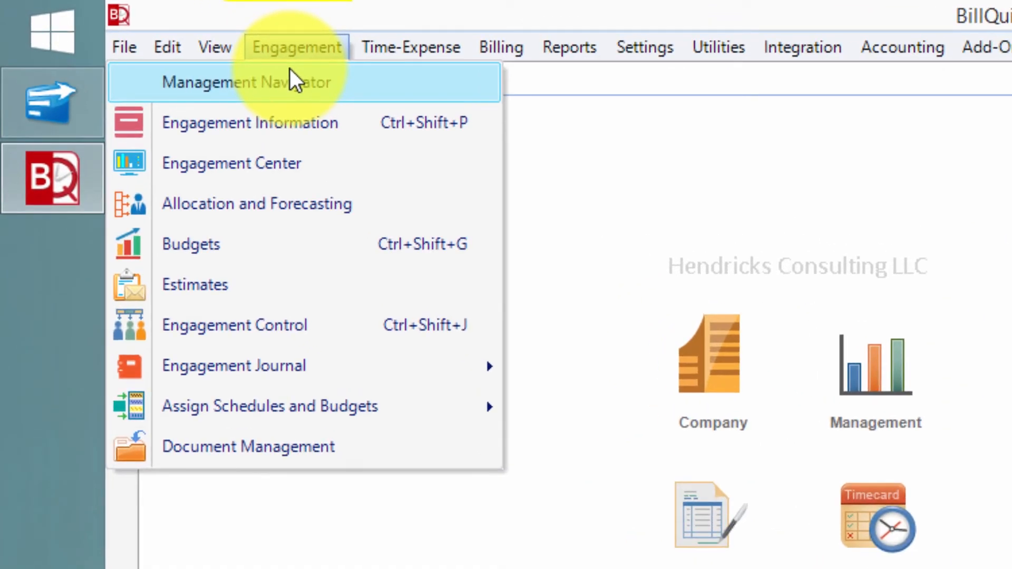
mouse_move(261, 80)
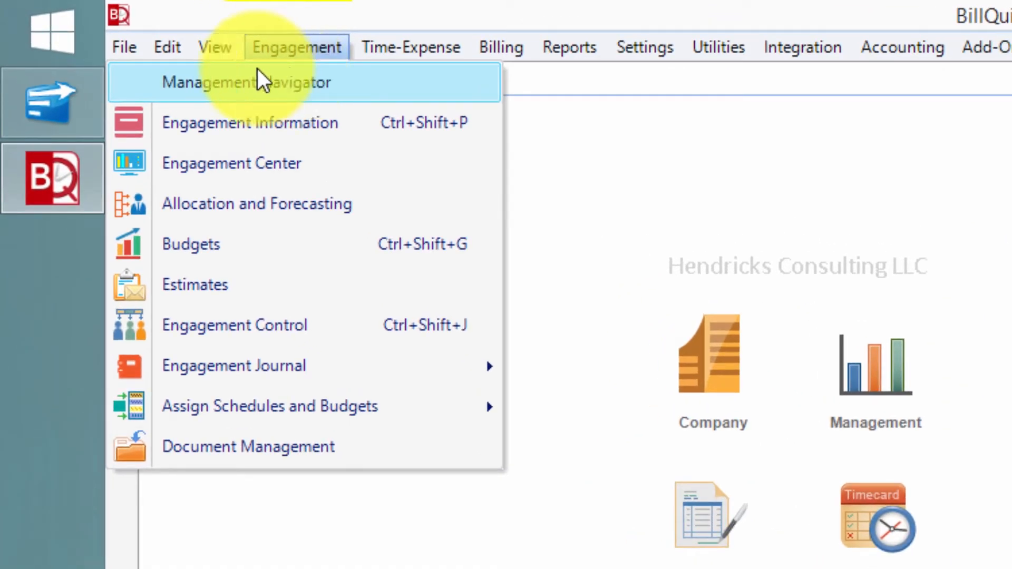
mouse_move(265, 123)
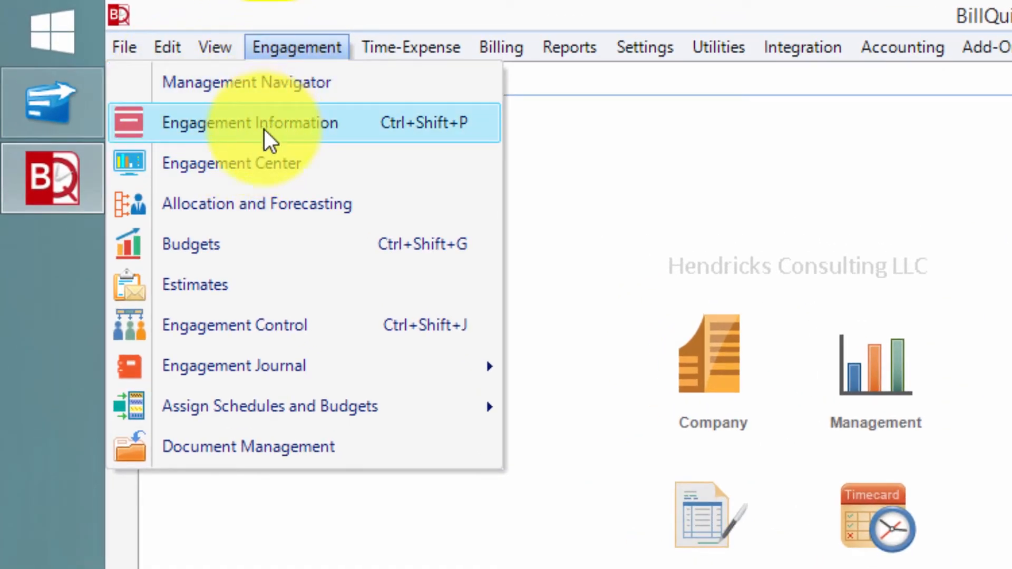
mouse_move(259, 163)
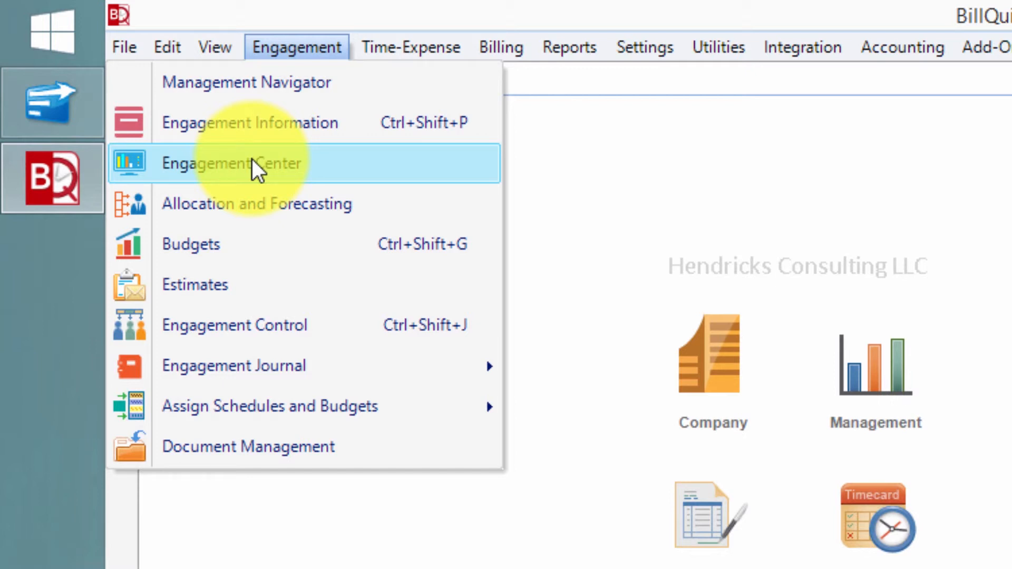
left_click(215, 46)
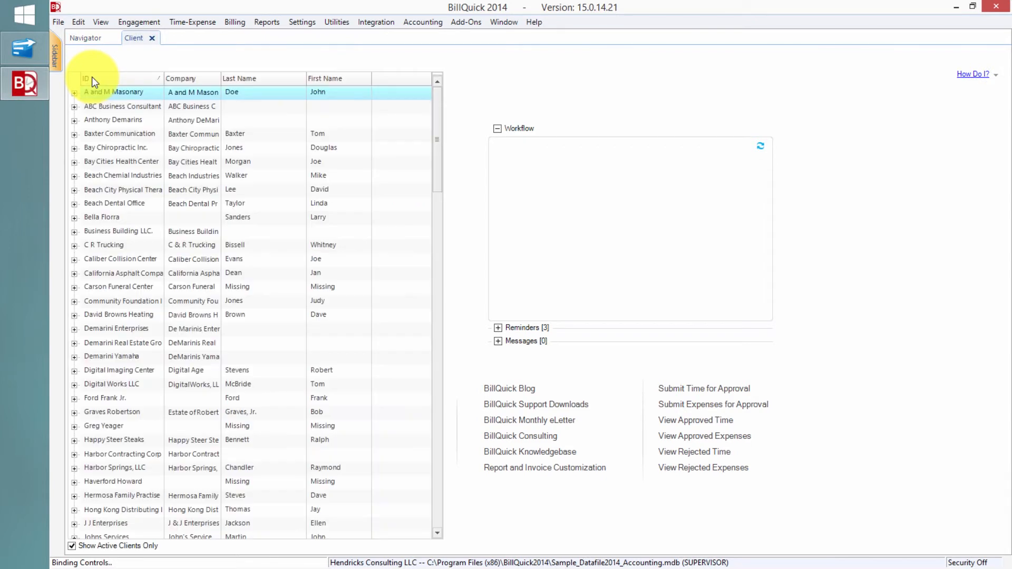
double_click(113, 92)
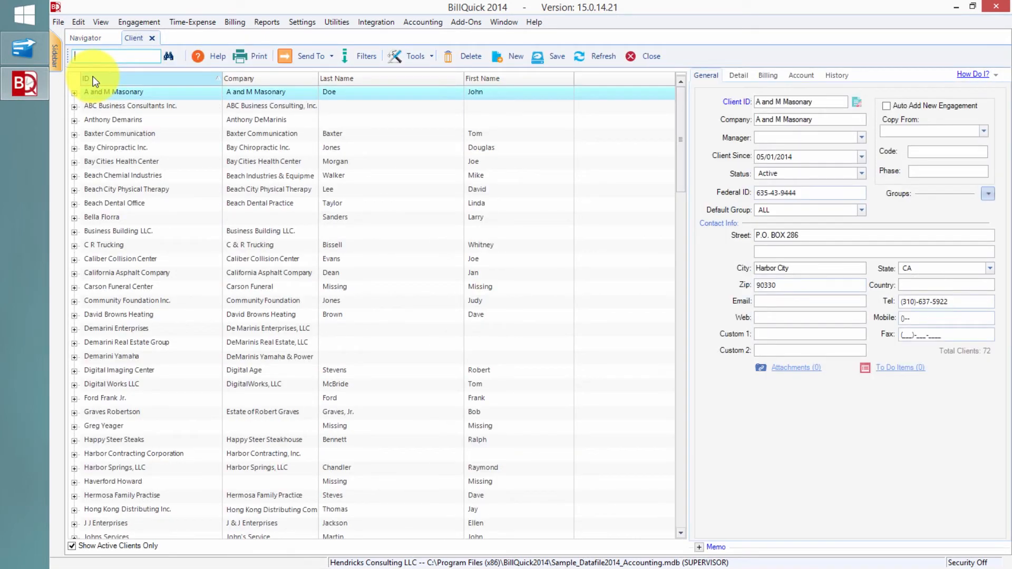
left_click(301, 22)
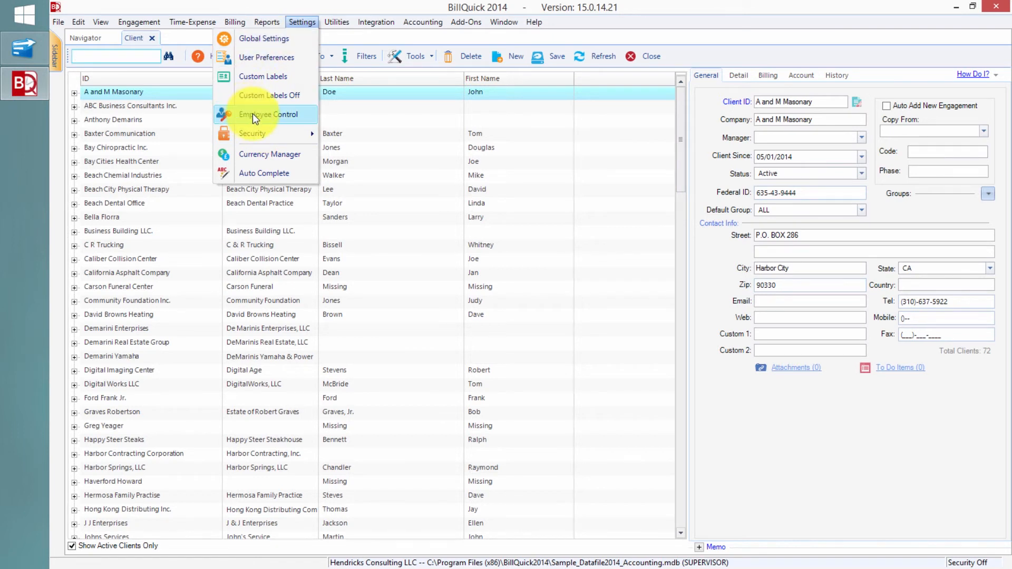
left_click(262, 76)
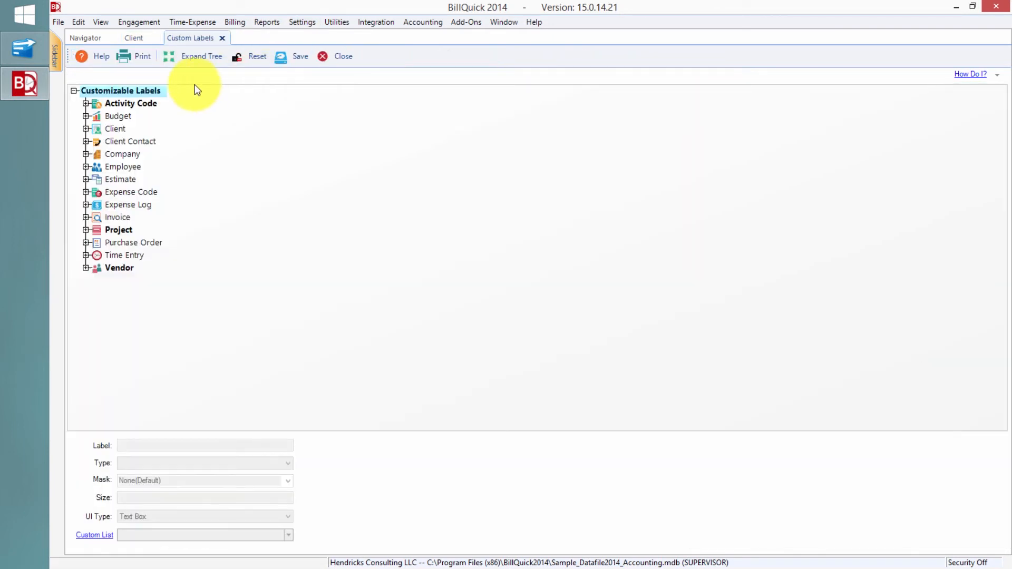
left_click(114, 129)
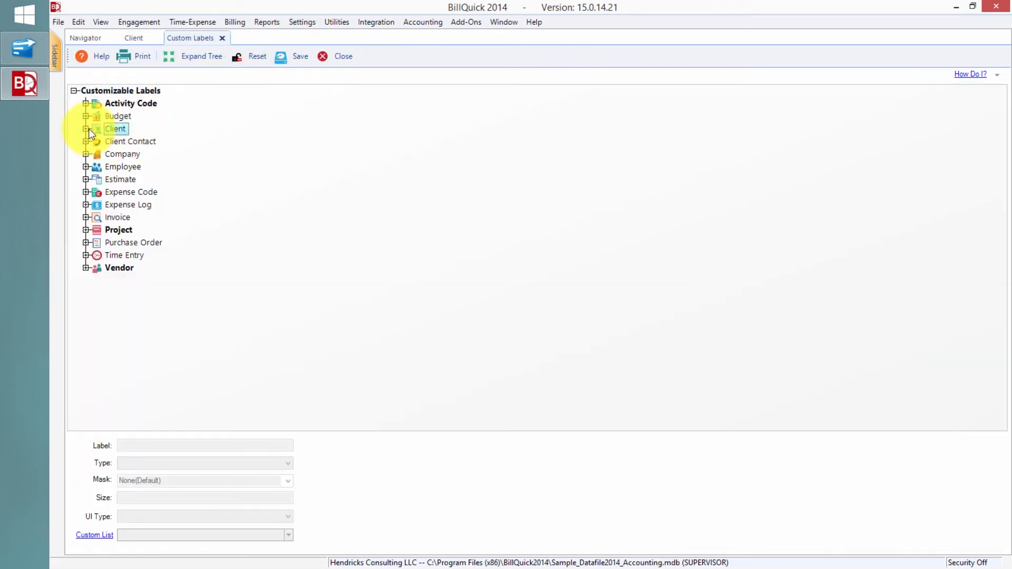
left_click(87, 129)
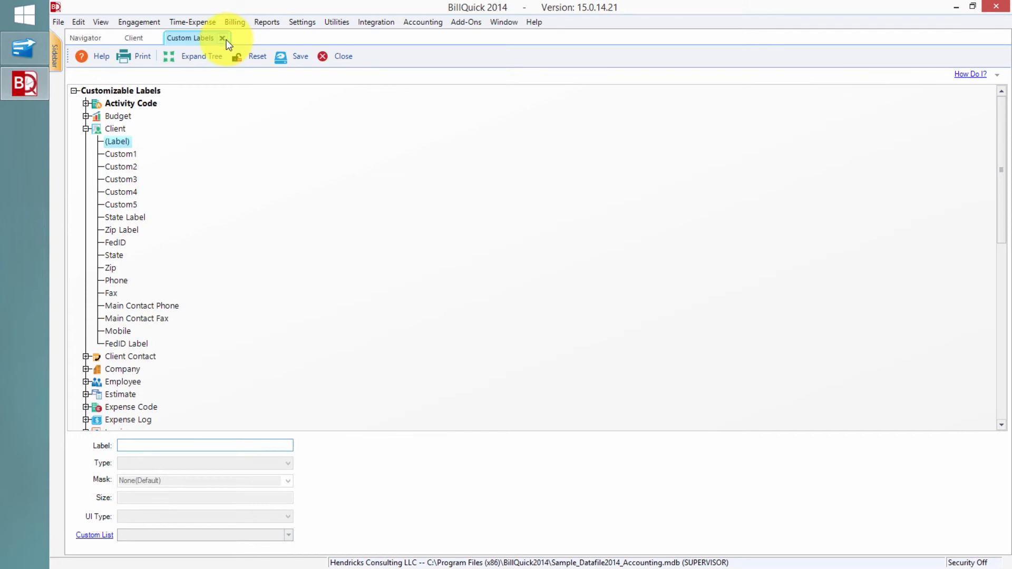
left_click(222, 37)
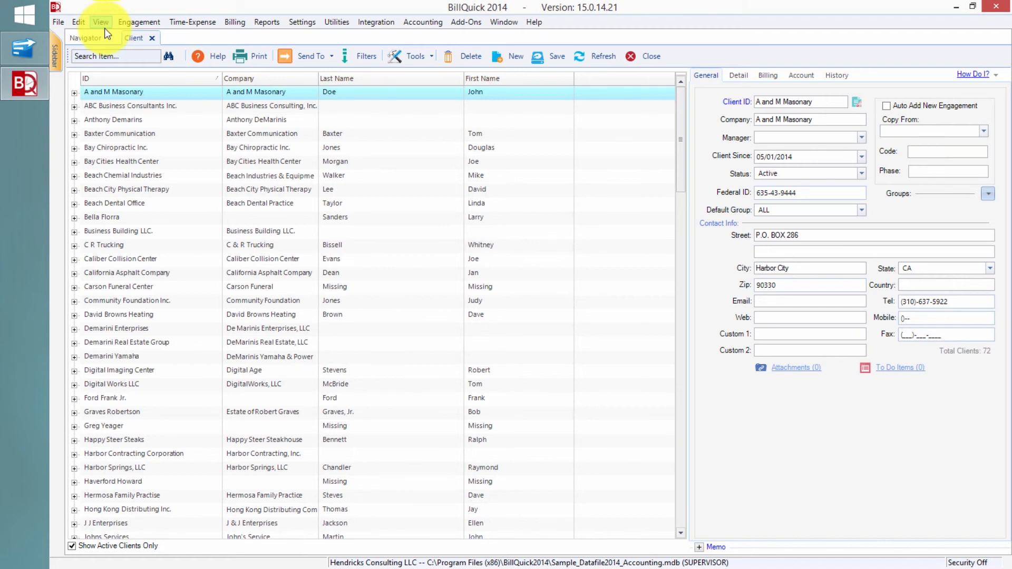
left_click(301, 22)
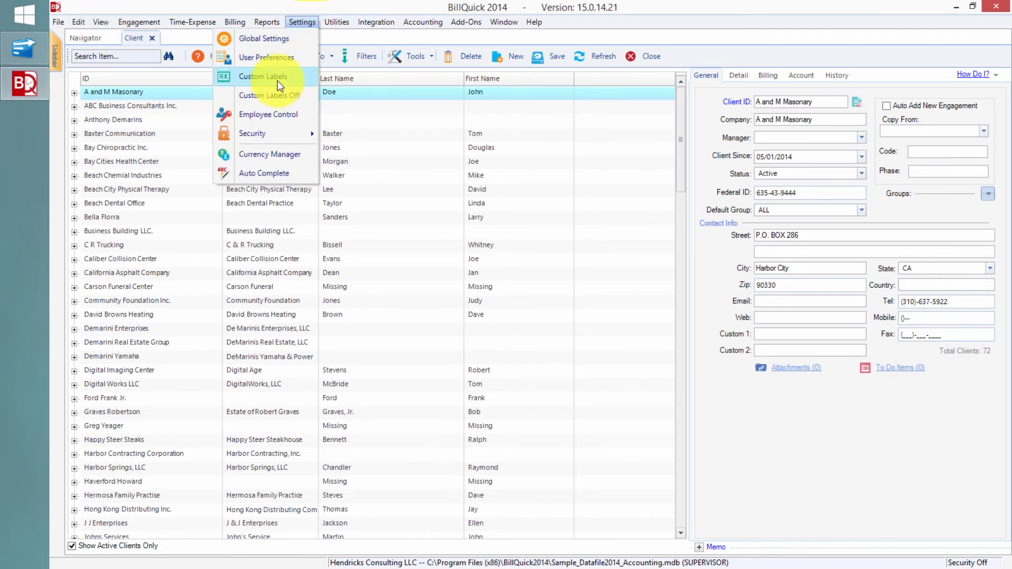